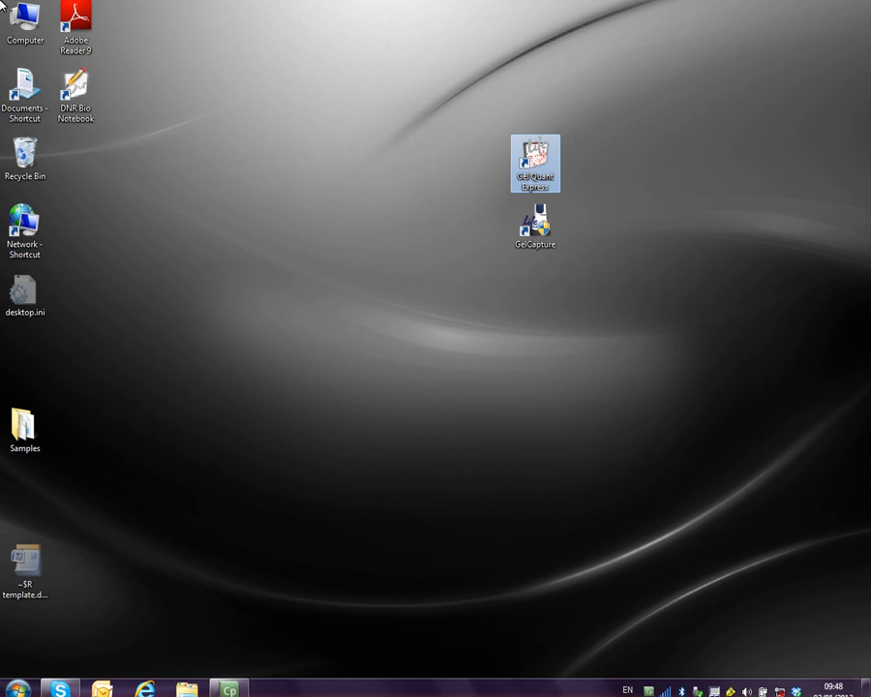
Launch Gel Quant Express and load Image.tif as a new experiment.
left_click(535, 162)
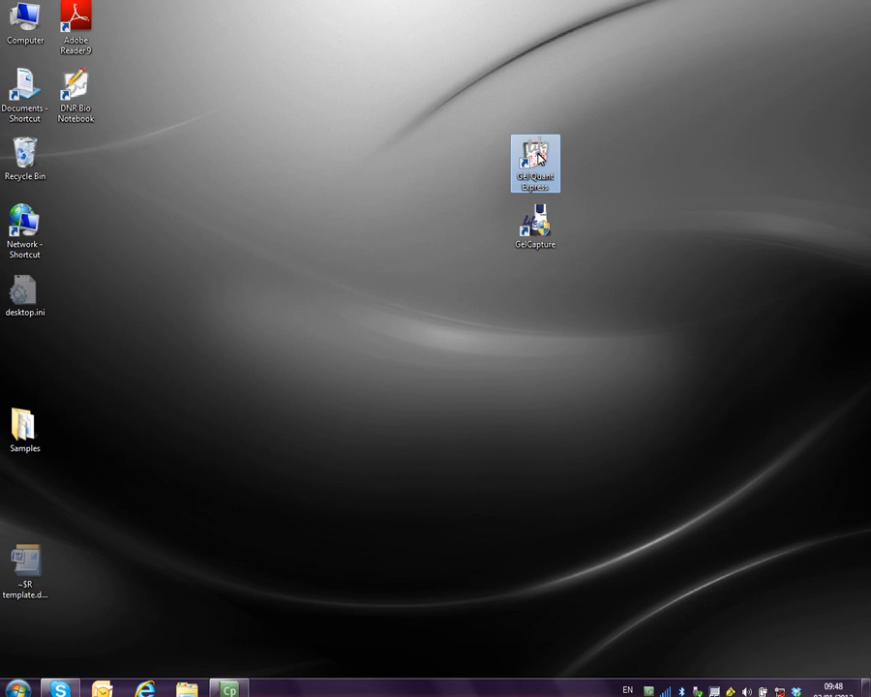
double_click(535, 163)
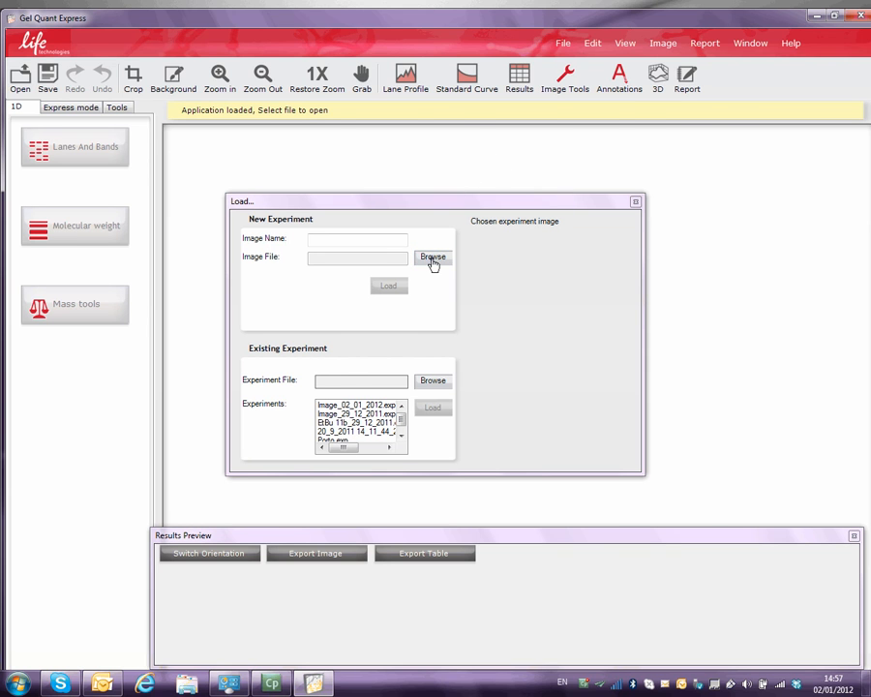
left_click(433, 258)
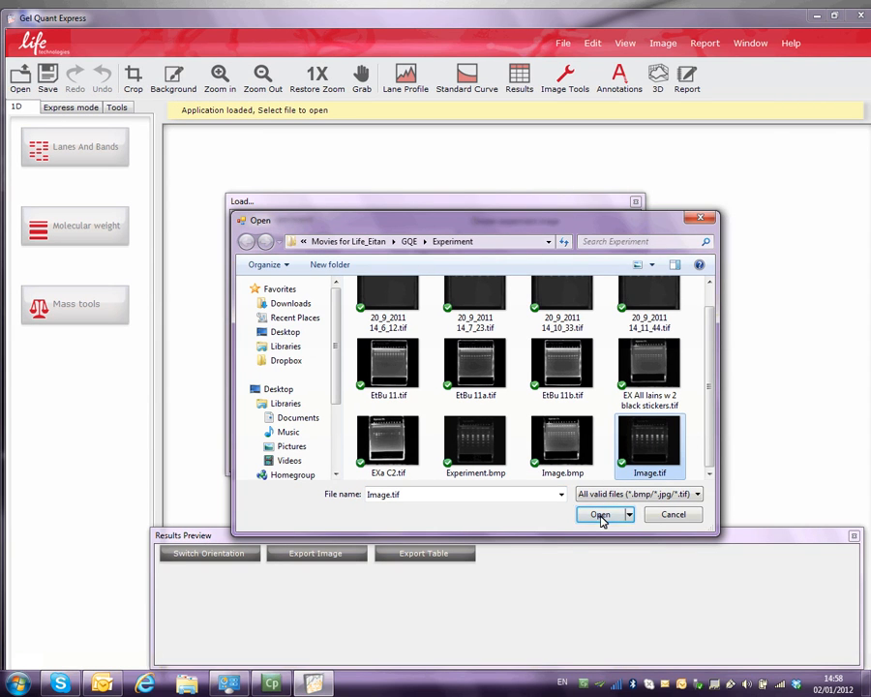
left_click(599, 514)
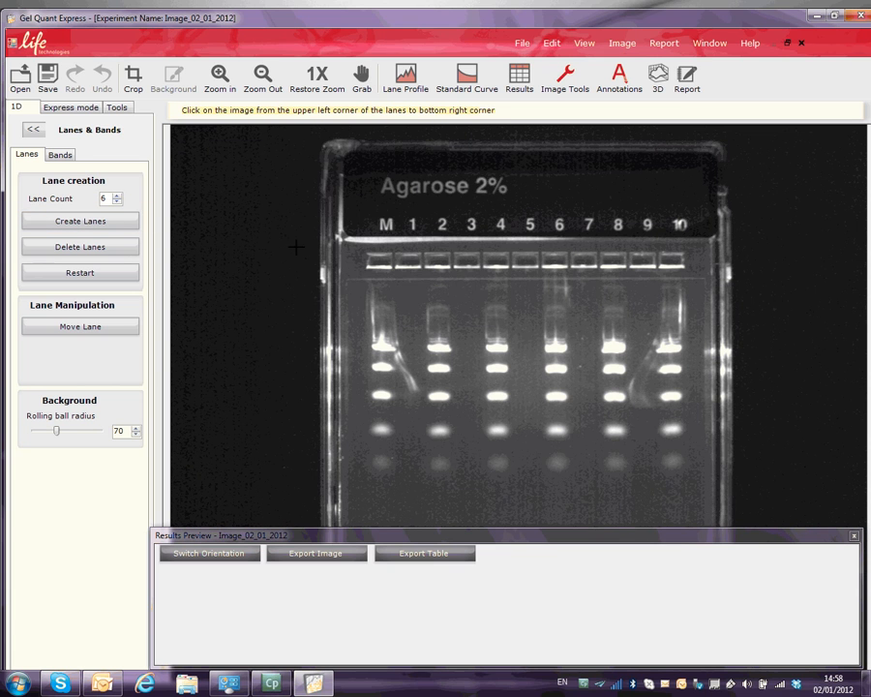
Drag a lane frame over the gel and stretch it across all six lanes.
left_click_drag(354, 297, 510, 393)
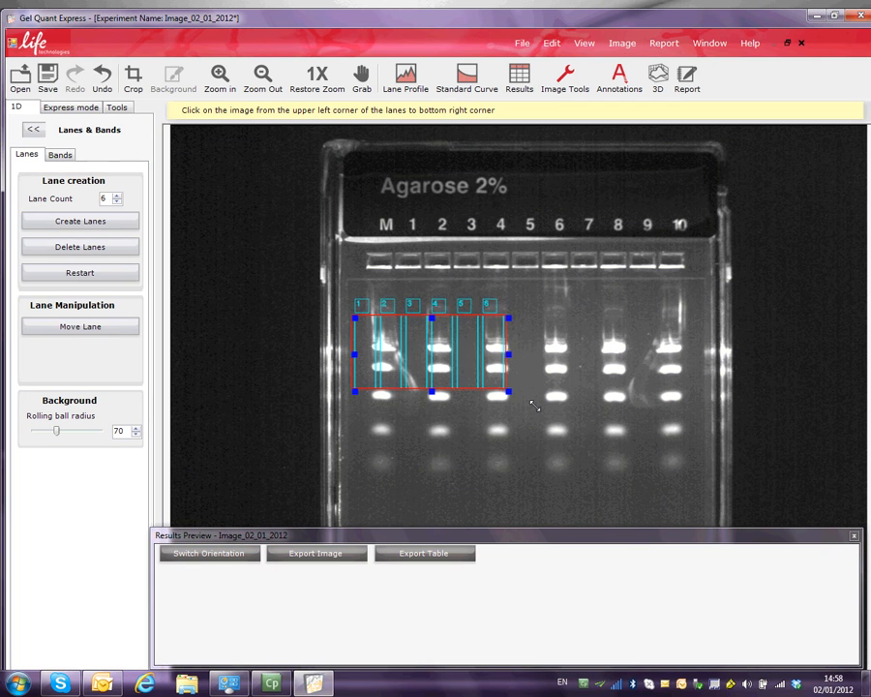
left_click_drag(512, 393, 668, 489)
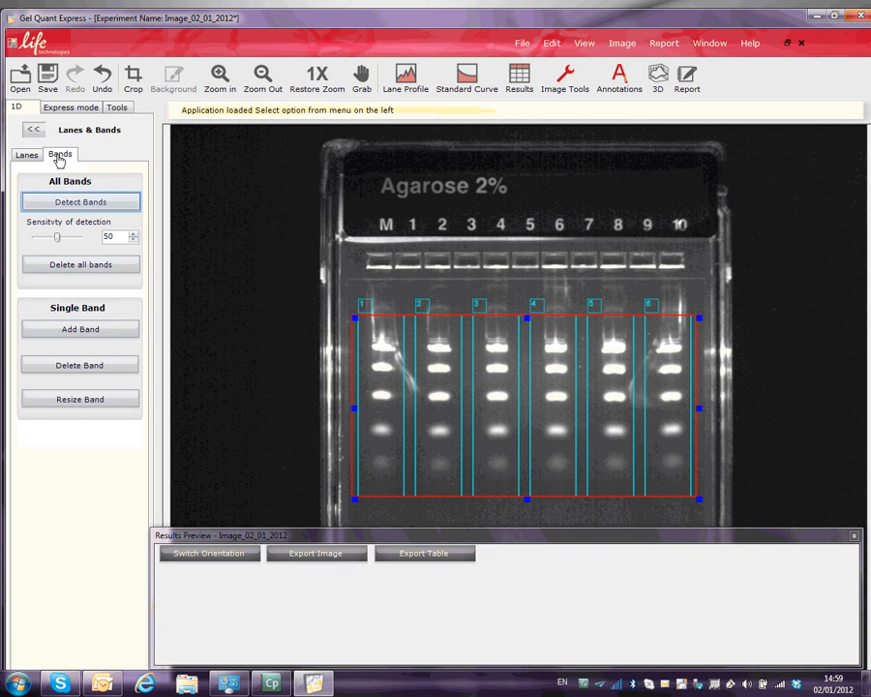
mouse_move(80, 201)
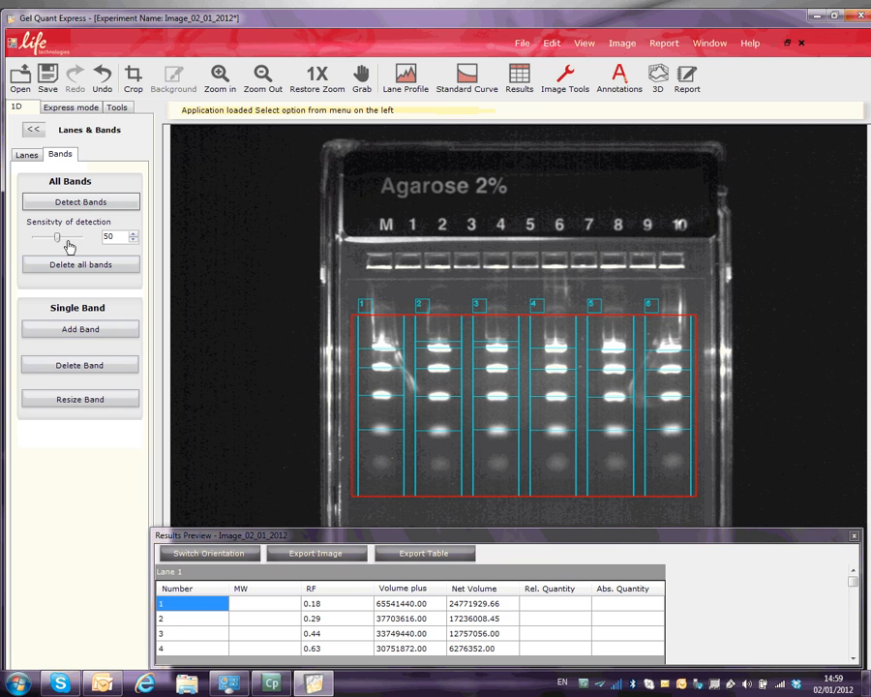
Add faint lowest bands to lanes 1–3, then delete the extra band from lane 3.
left_click(80, 329)
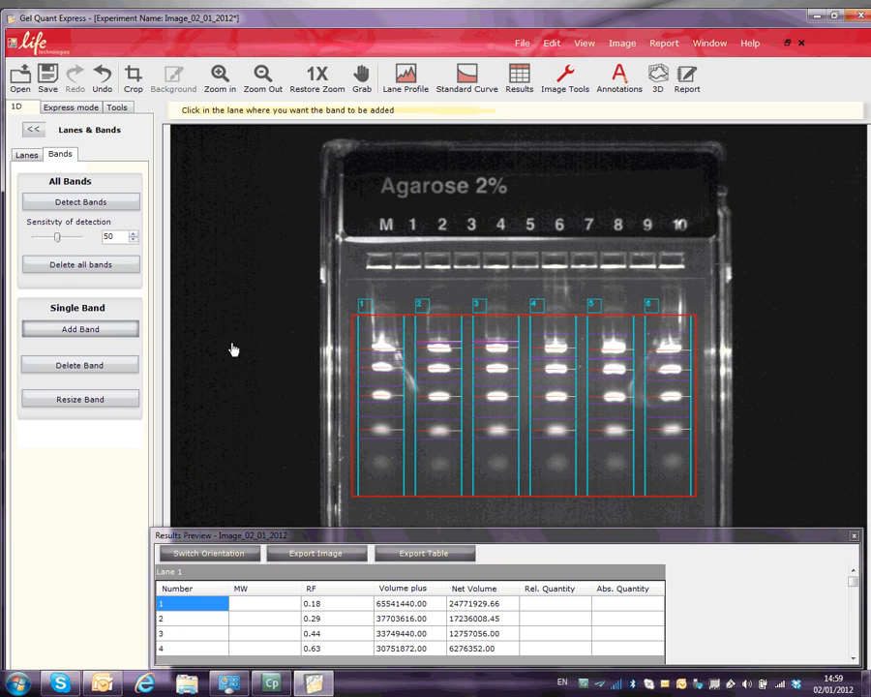
left_click(380, 469)
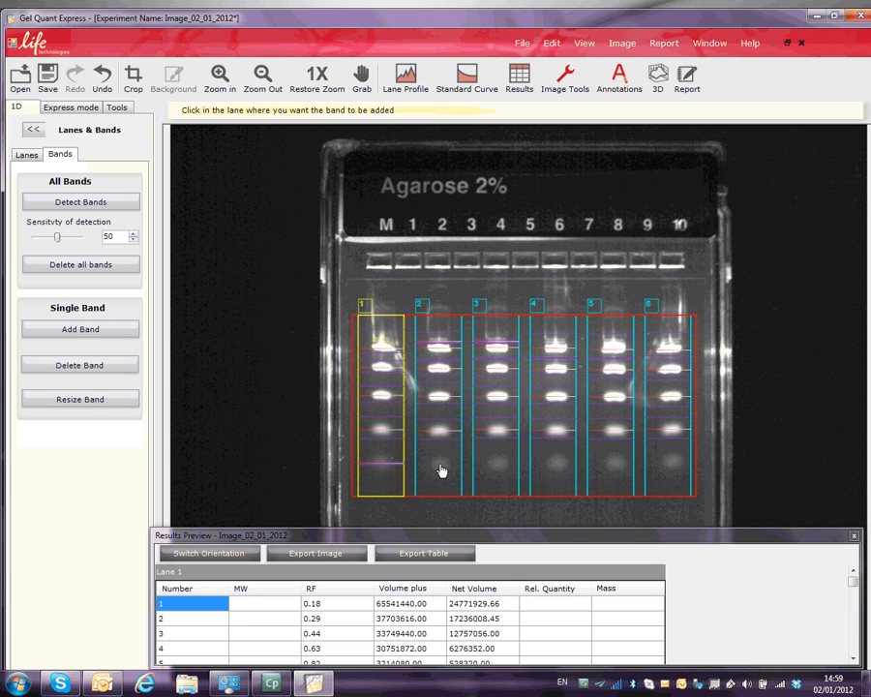
left_click(445, 470)
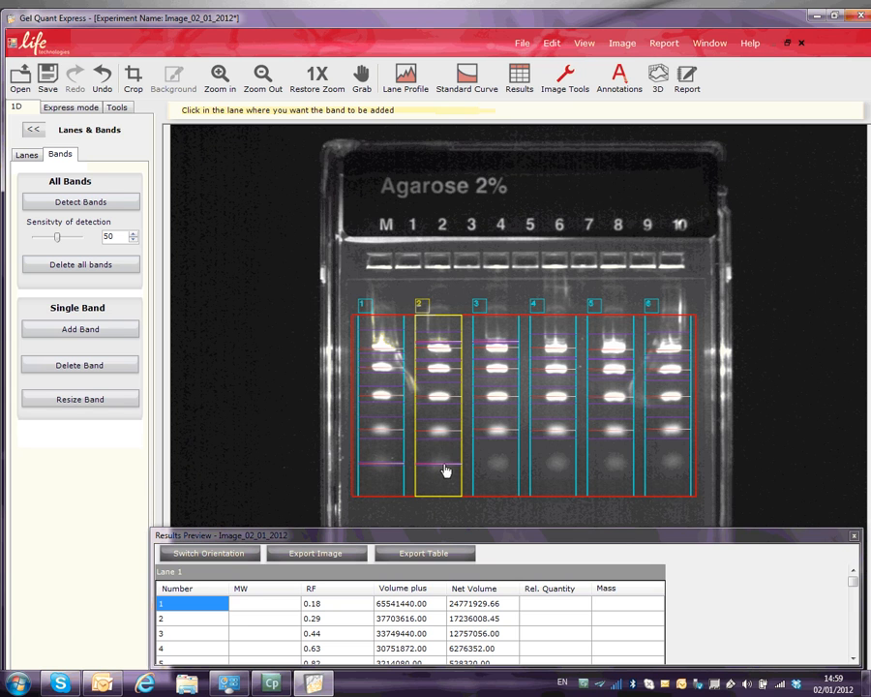
left_click(501, 469)
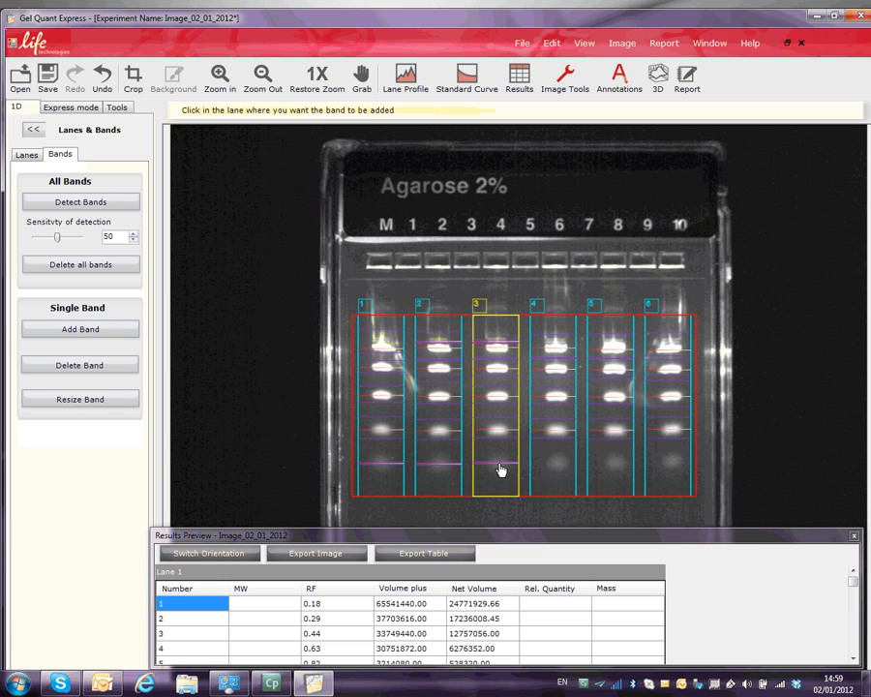
mouse_move(201, 449)
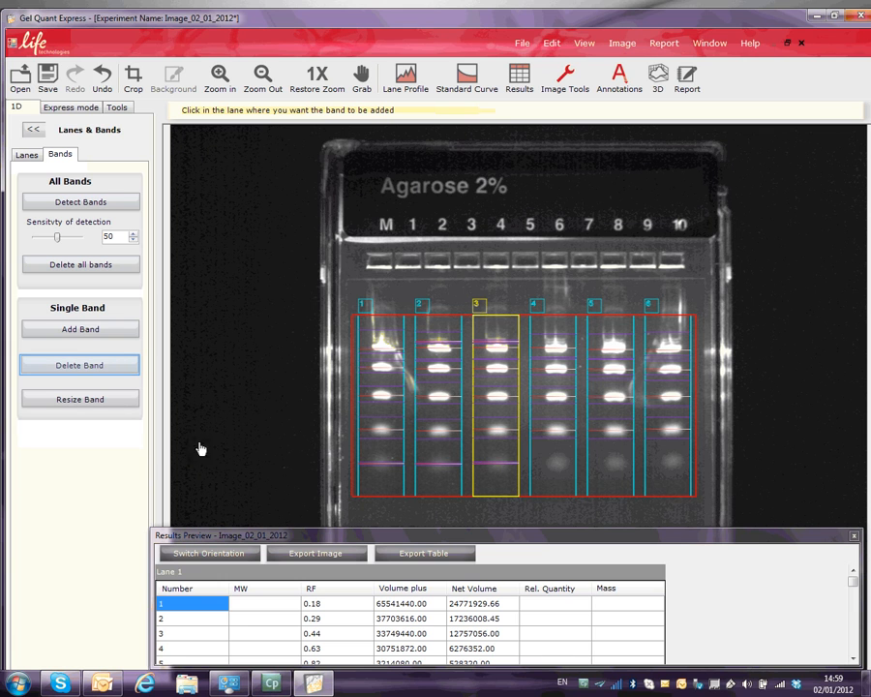
left_click(80, 365)
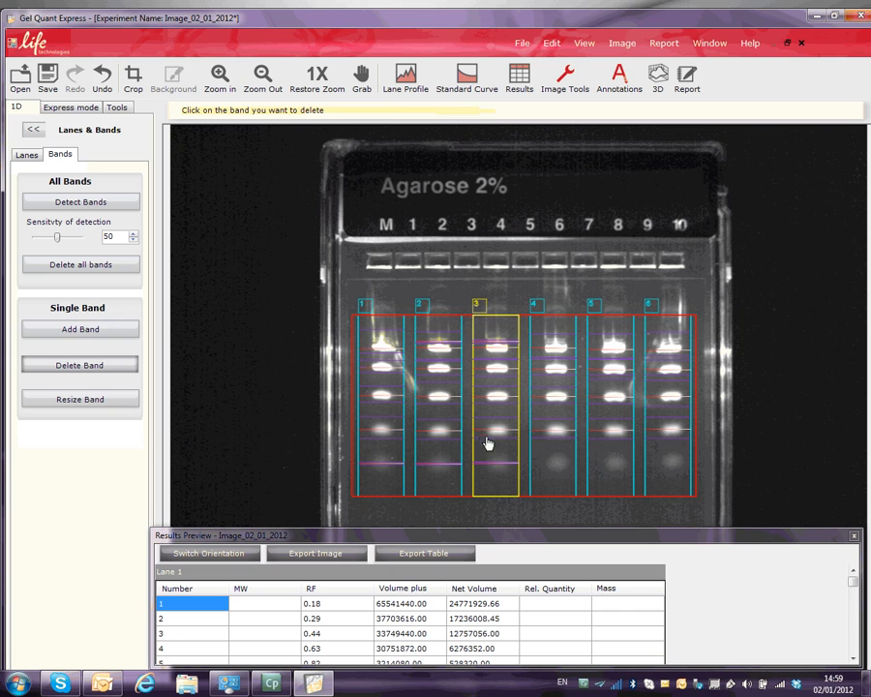
left_click(381, 423)
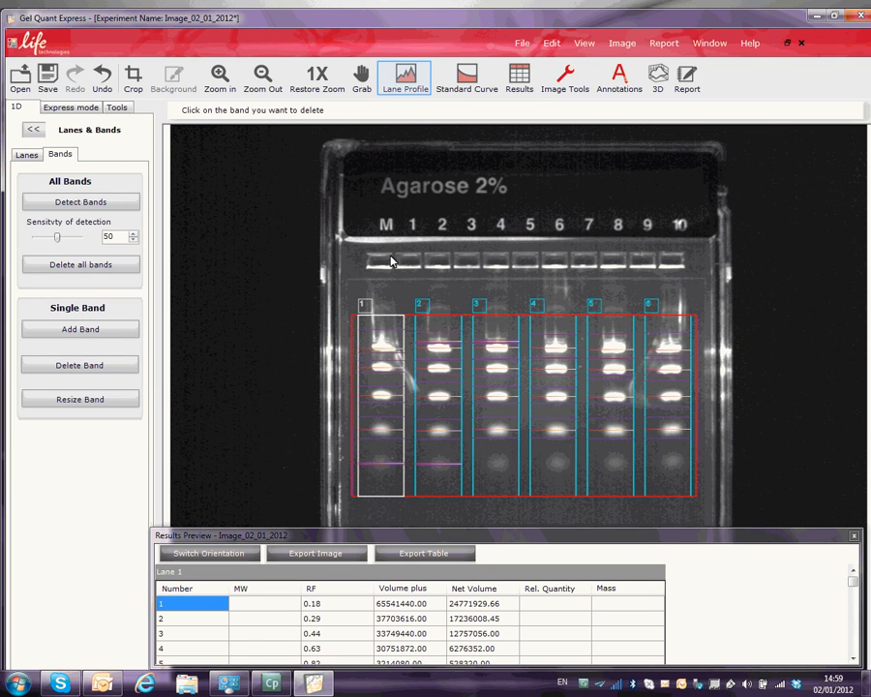
View lane 1's intensity profile and widen its faint fifth band.
left_click(405, 76)
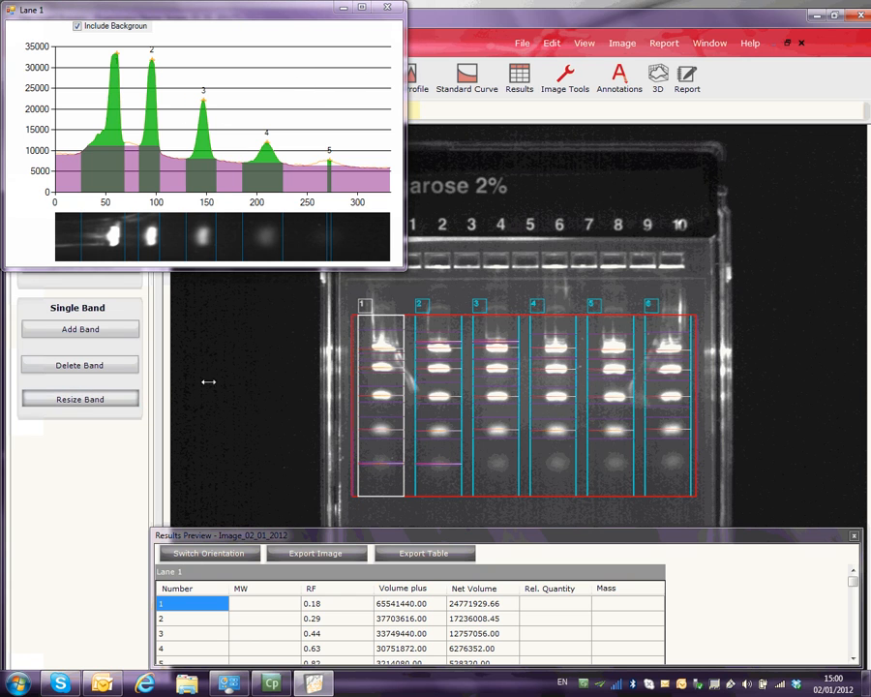
left_click(322, 227)
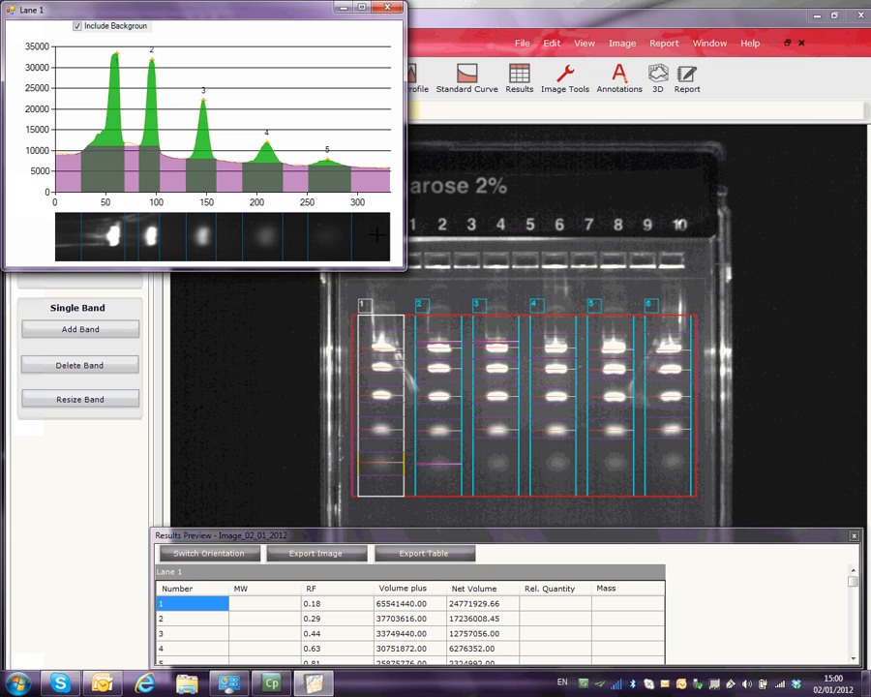
left_click(421, 402)
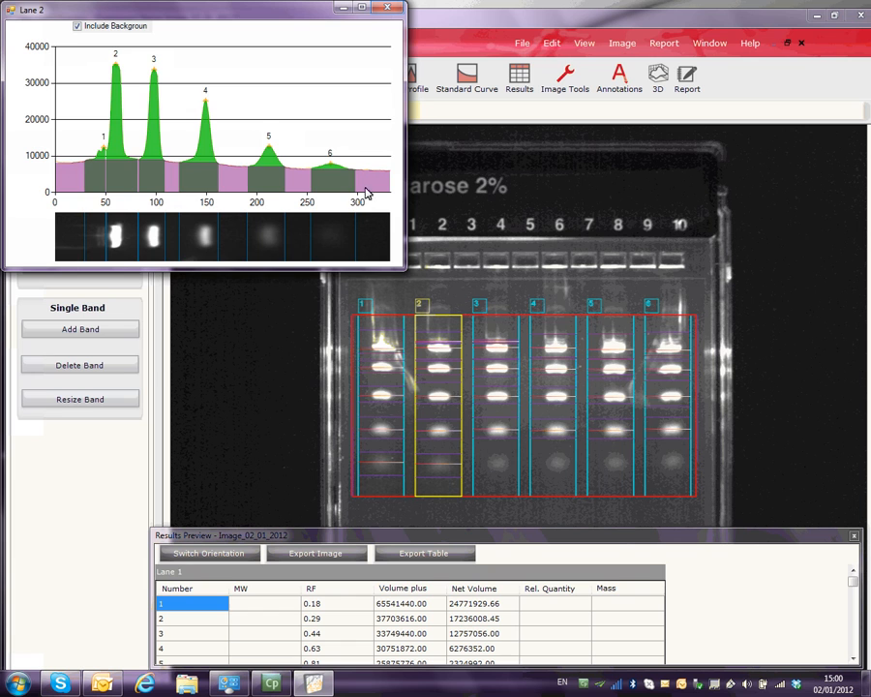
left_click(393, 8)
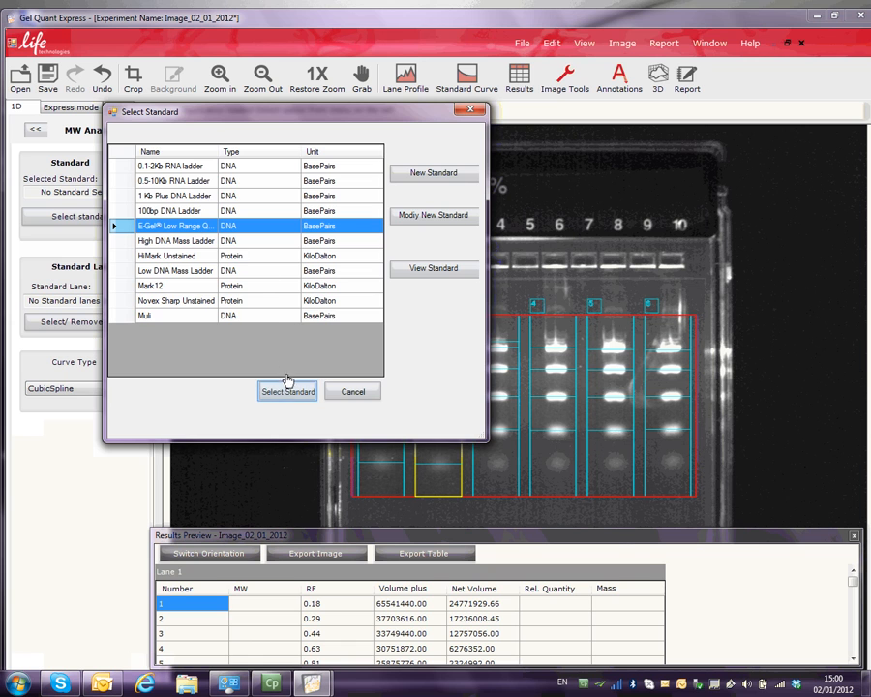
Apply the E-Gel Low Range ladder (2000, 800, 400, 200 bp) as the standard.
left_click(287, 391)
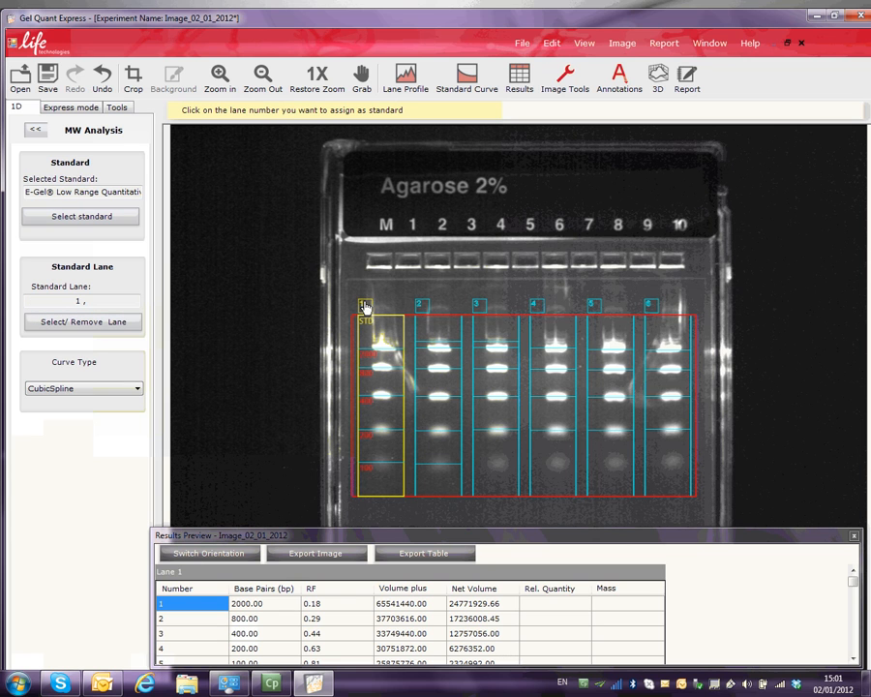
mouse_move(232, 298)
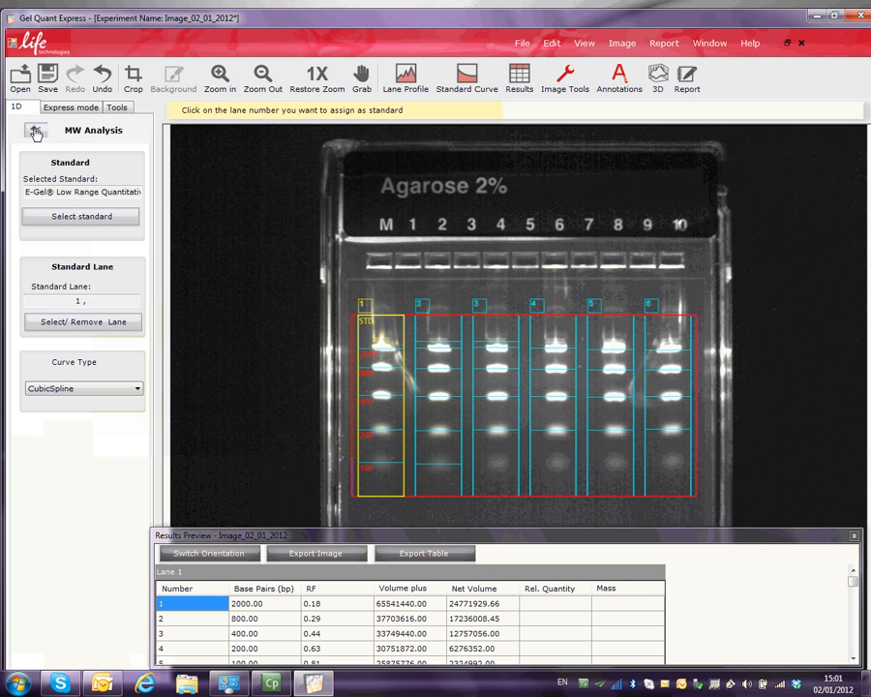
Assign absolute masses 5, 10, 20 and 40 ng to lane 1's bands 5, 4, 3, 2.
left_click(36, 132)
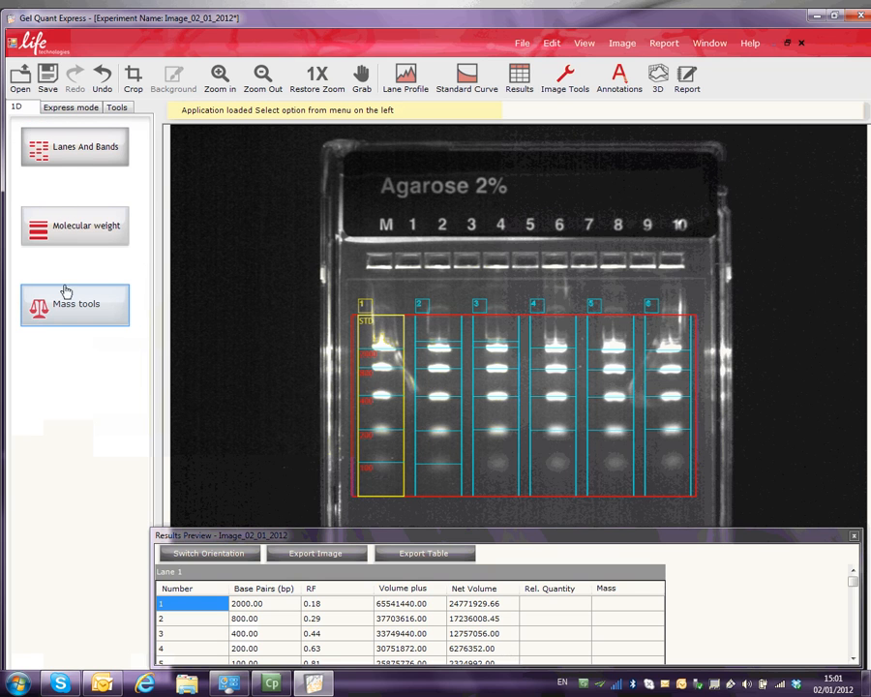
left_click(74, 304)
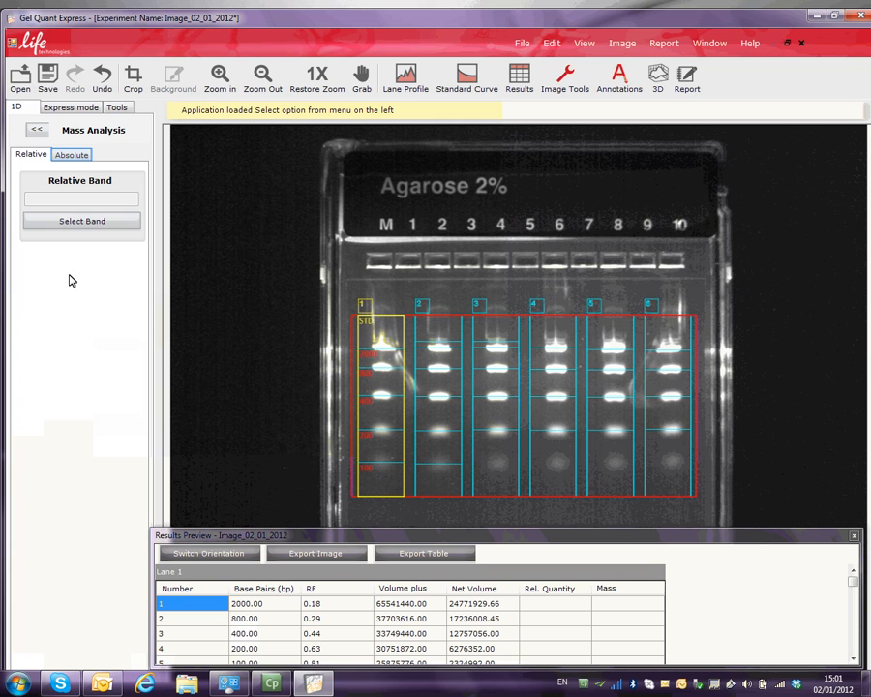
left_click(71, 154)
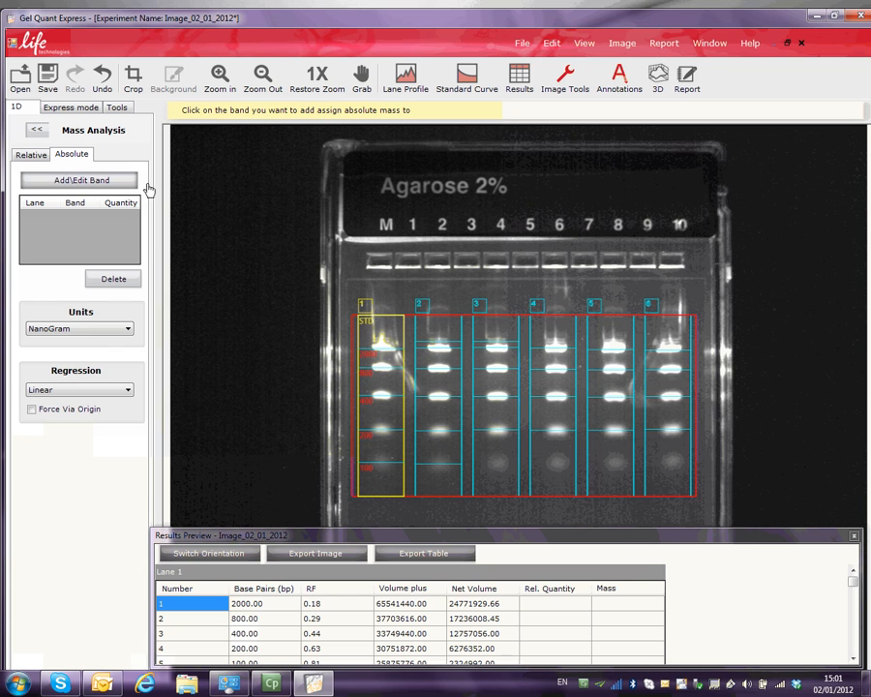
left_click(378, 467)
type("5")
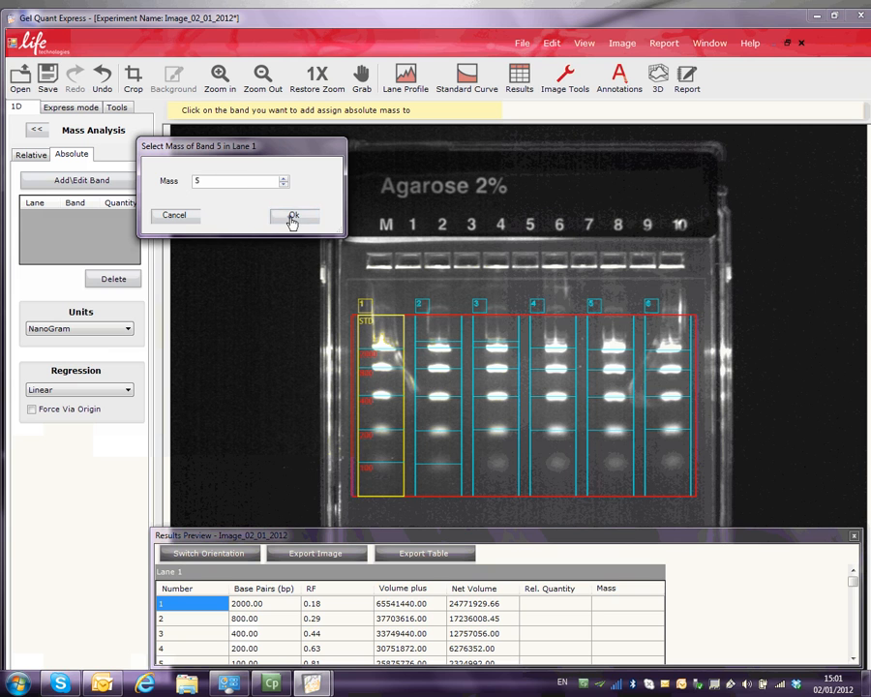
left_click(294, 215)
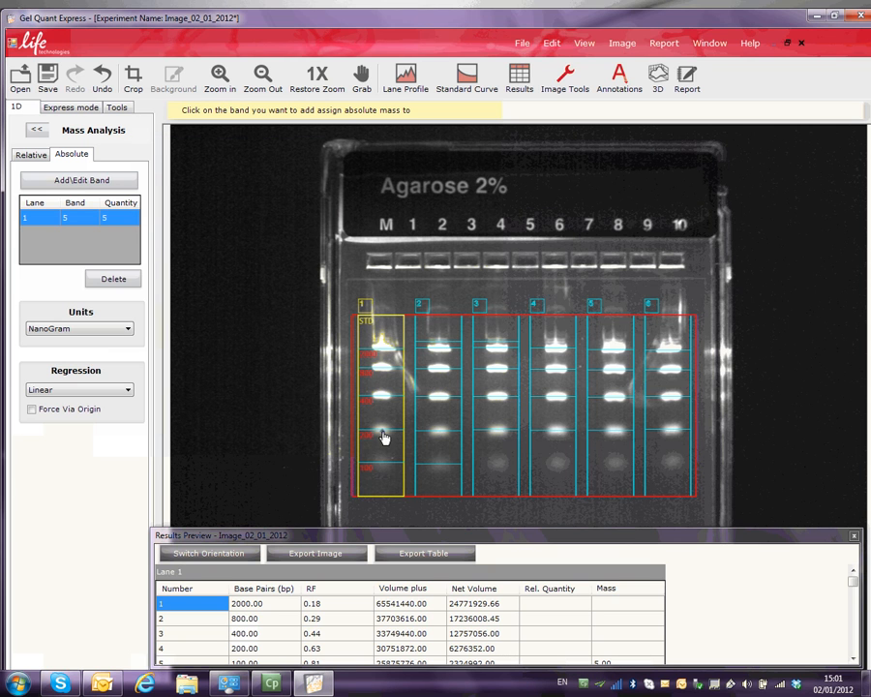
left_click(384, 438)
type("10")
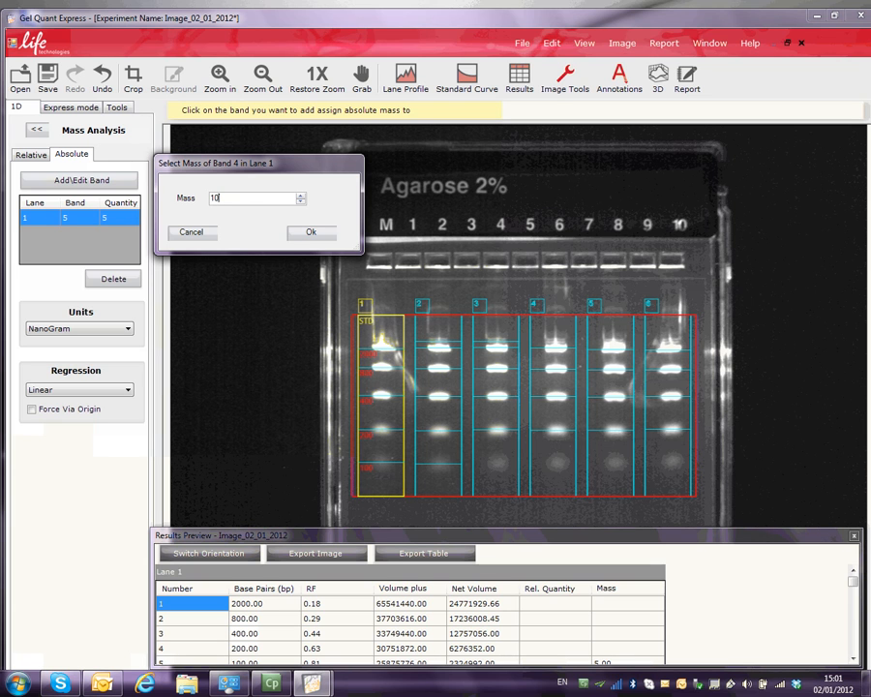
left_click(310, 231)
type("20")
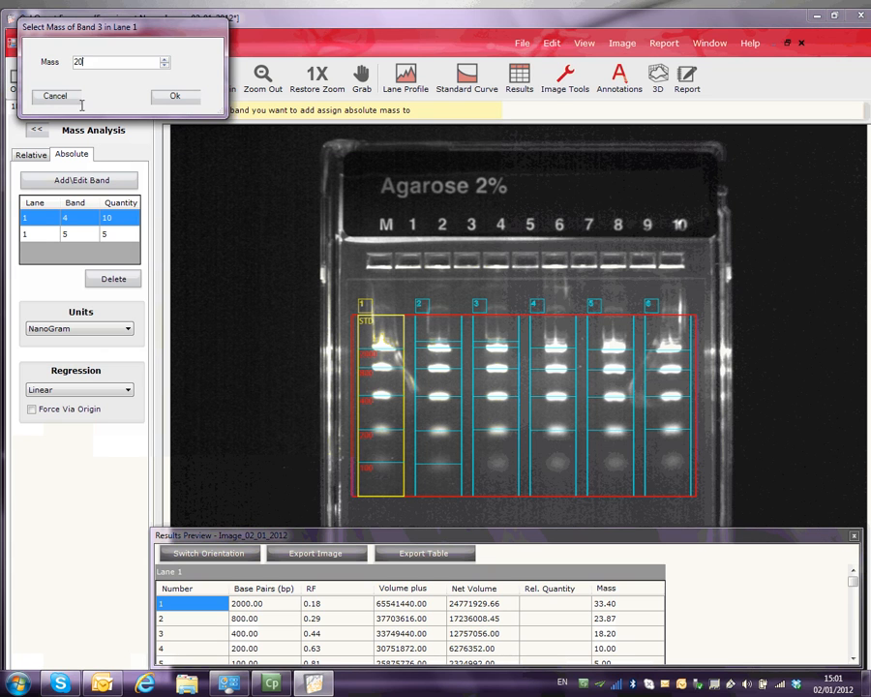
left_click(175, 95)
type("40")
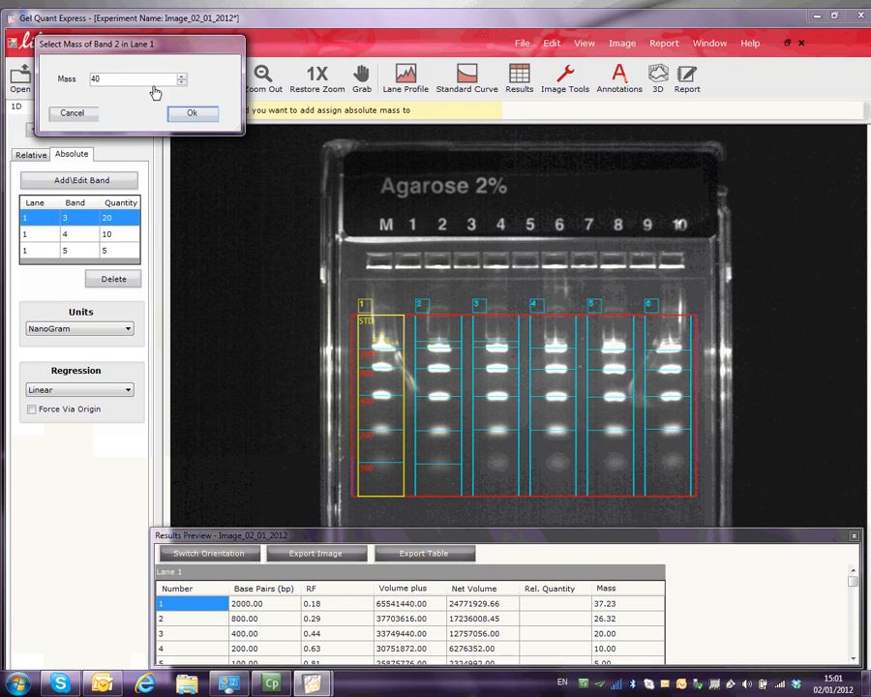
left_click(192, 112)
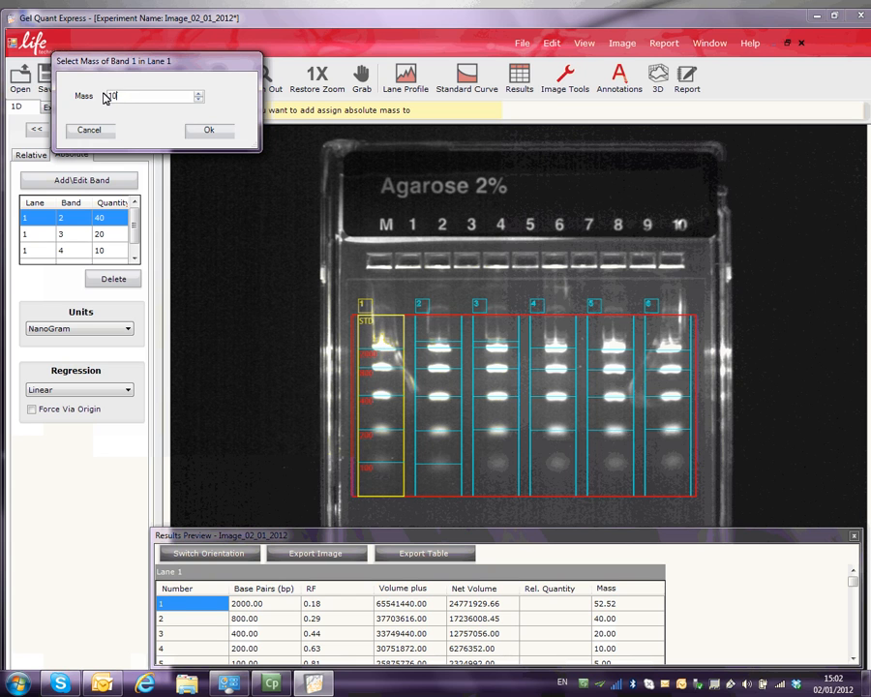
left_click(209, 130)
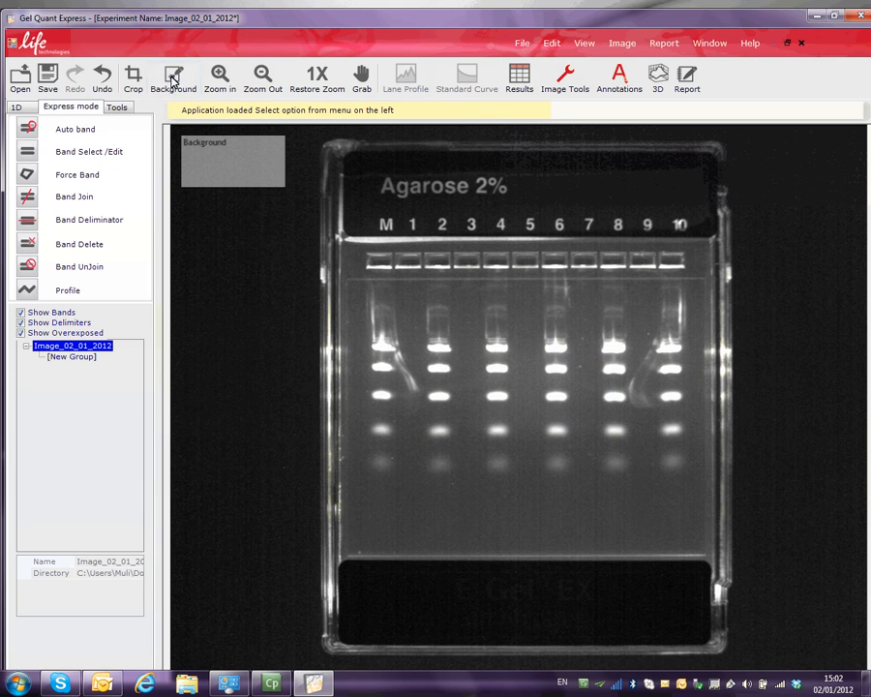
Add a background region, select third bands of lanes 2, 4, 6, 8, and show results.
left_click(173, 75)
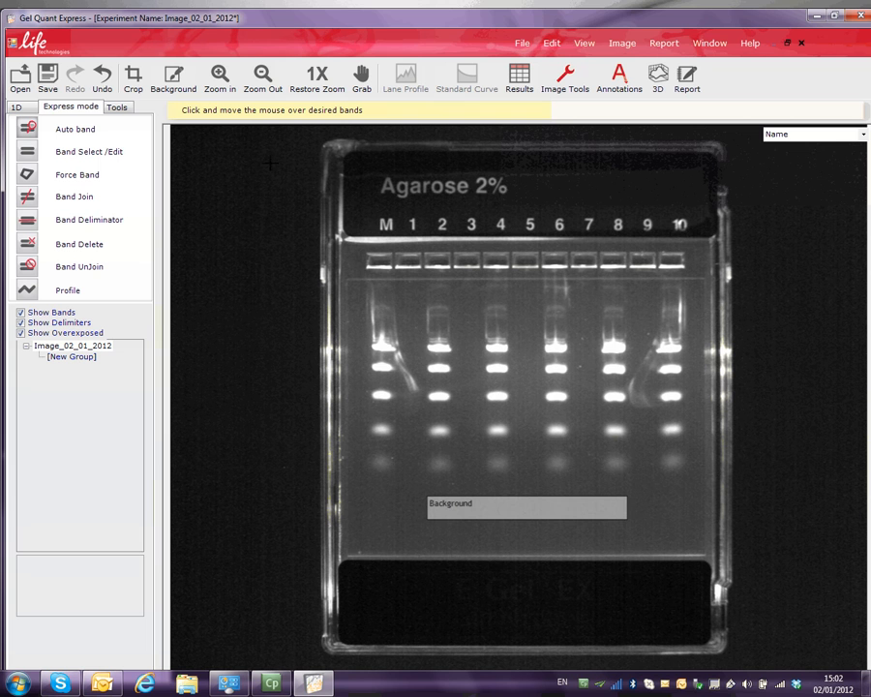
mouse_move(426, 396)
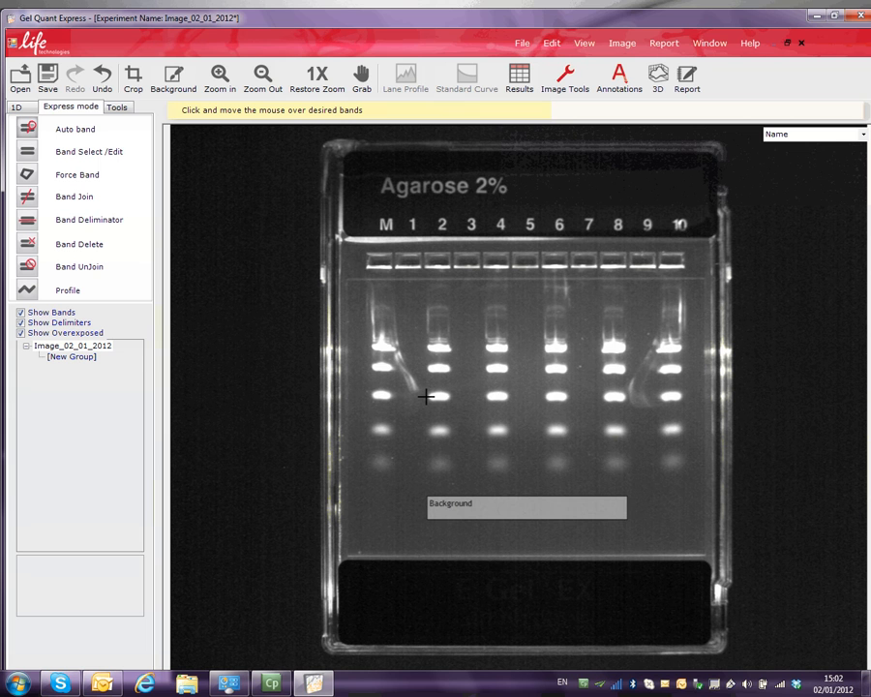
left_click_drag(426, 397, 629, 396)
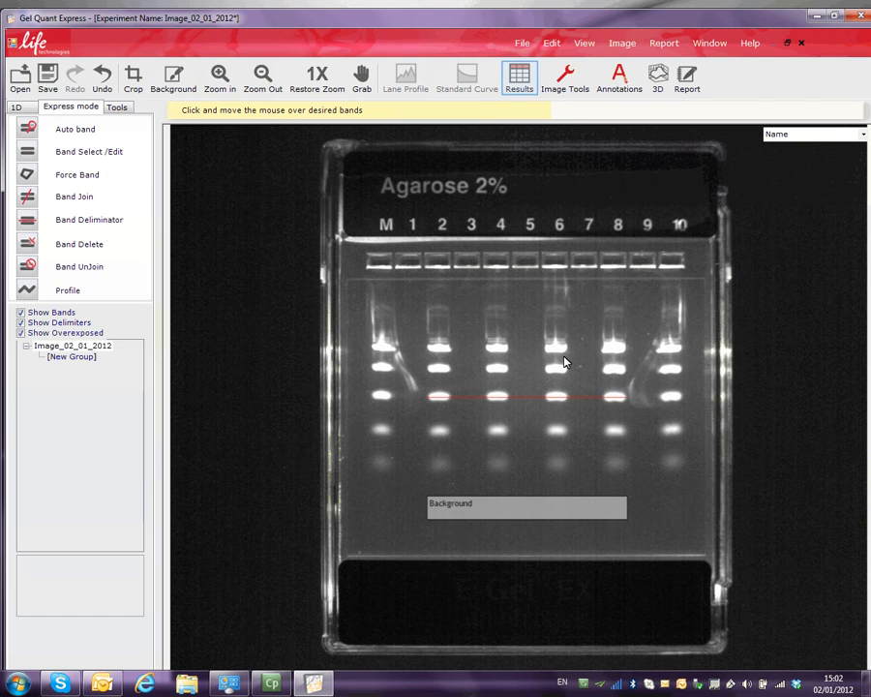
left_click(519, 78)
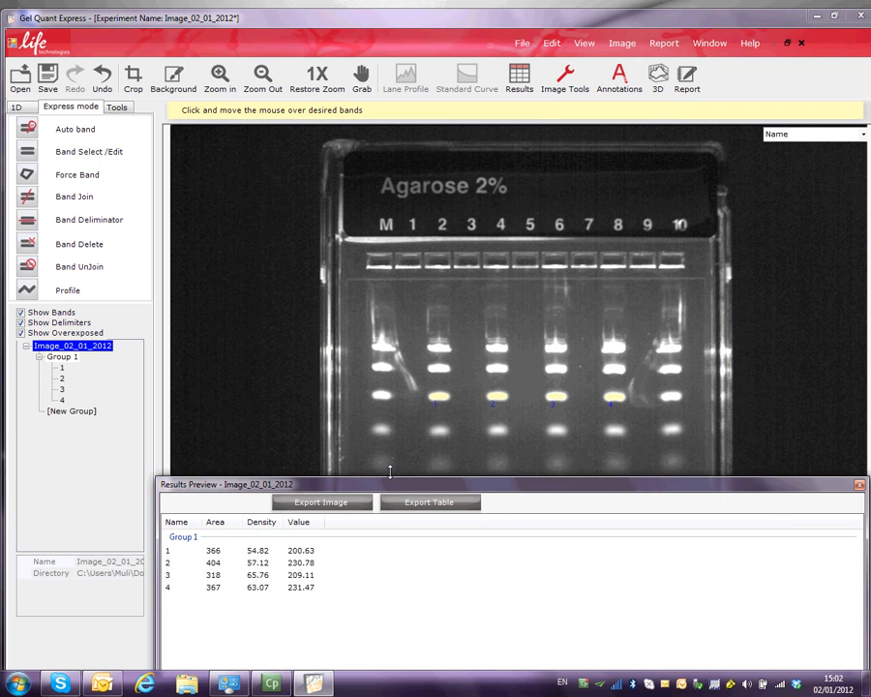